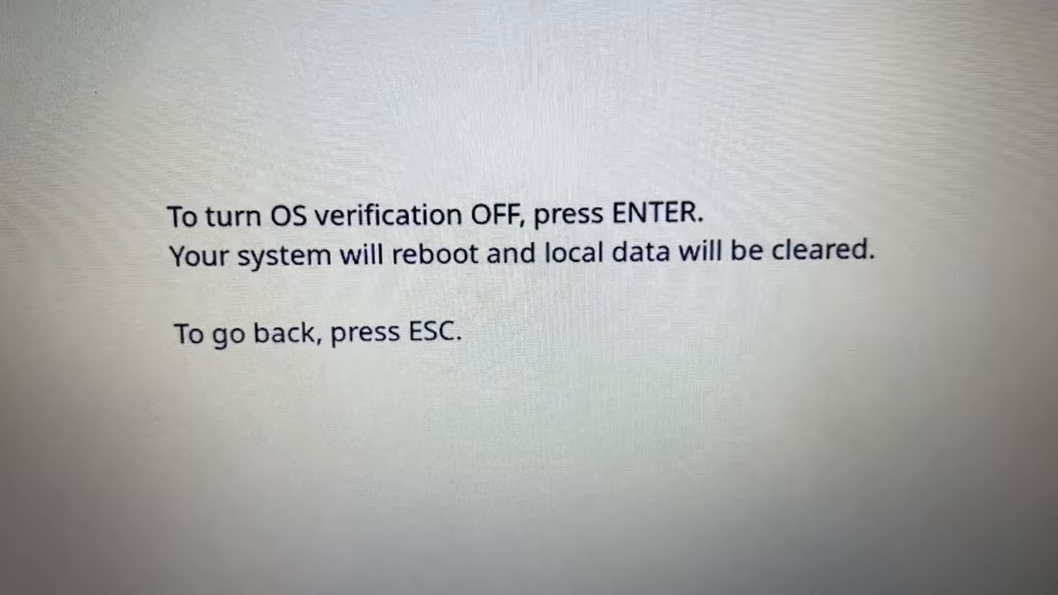
Step: Confirm turning OS verification off, enabling developer mode on the Chromebook
key(enter)
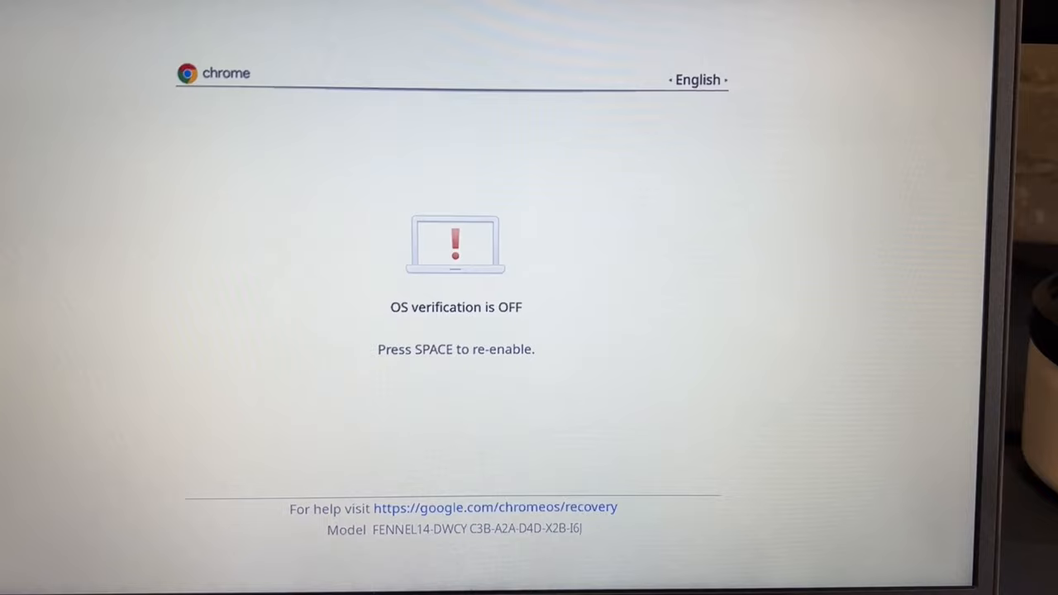
Step: Request re-enabling OS verification, bringing up the data-wipe confirmation warning
key(space)
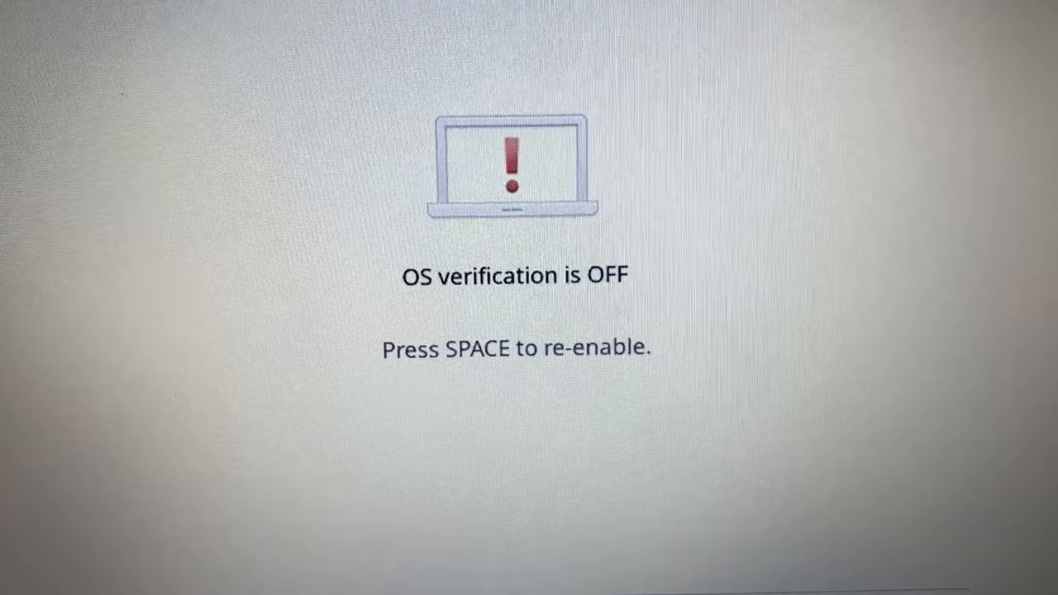
key(space)
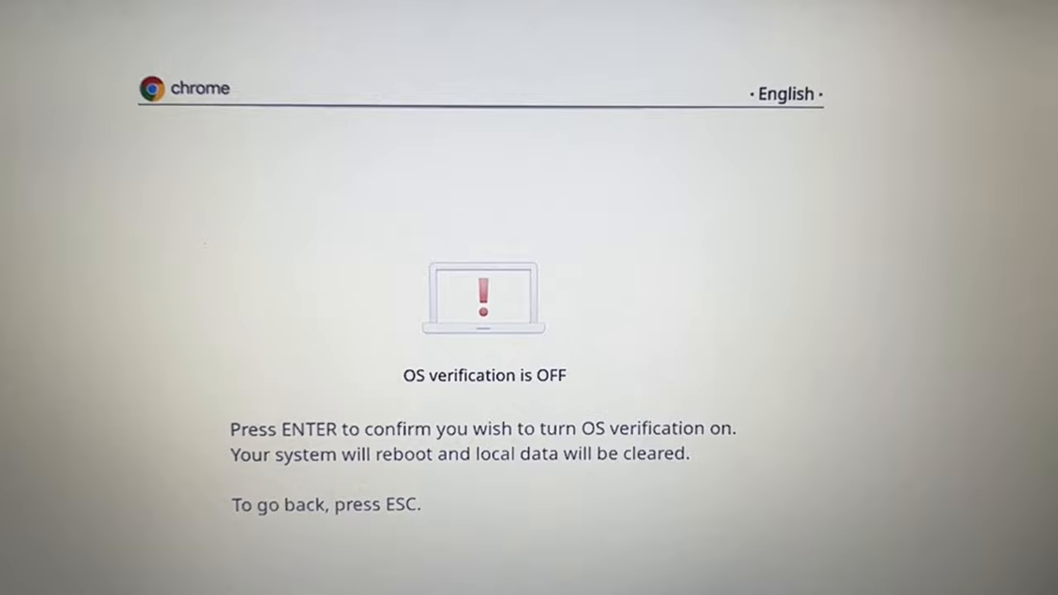
Step: Confirm turning OS verification back on, triggering a reboot that clears local data
key(enter)
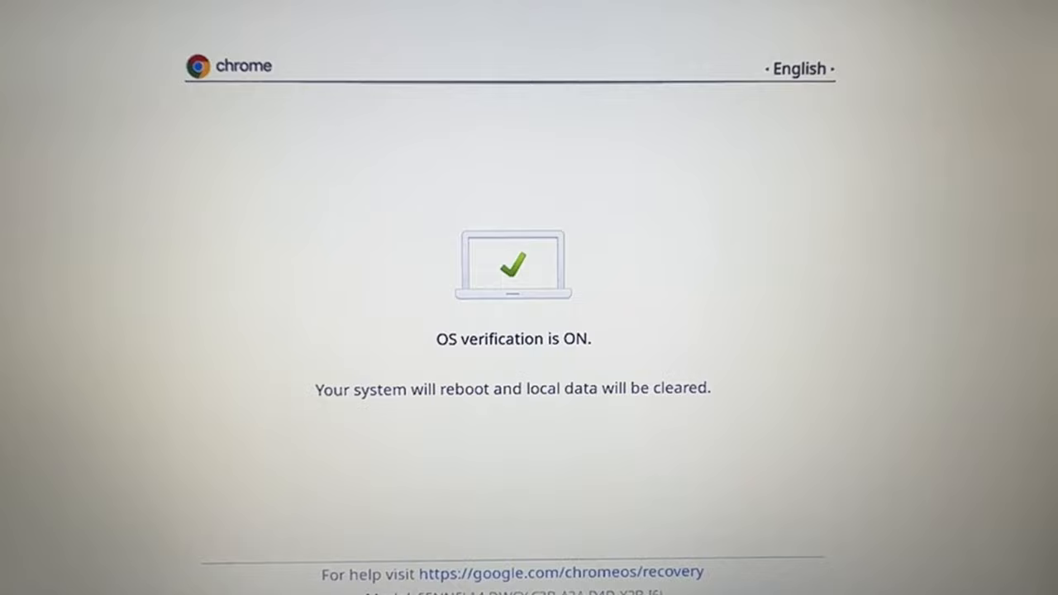